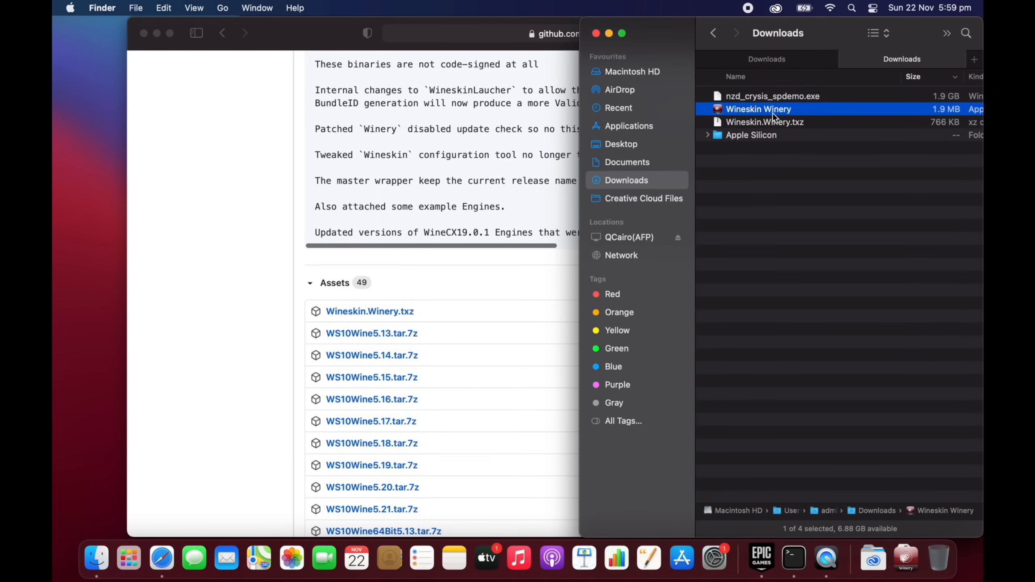
mouse_move(777, 126)
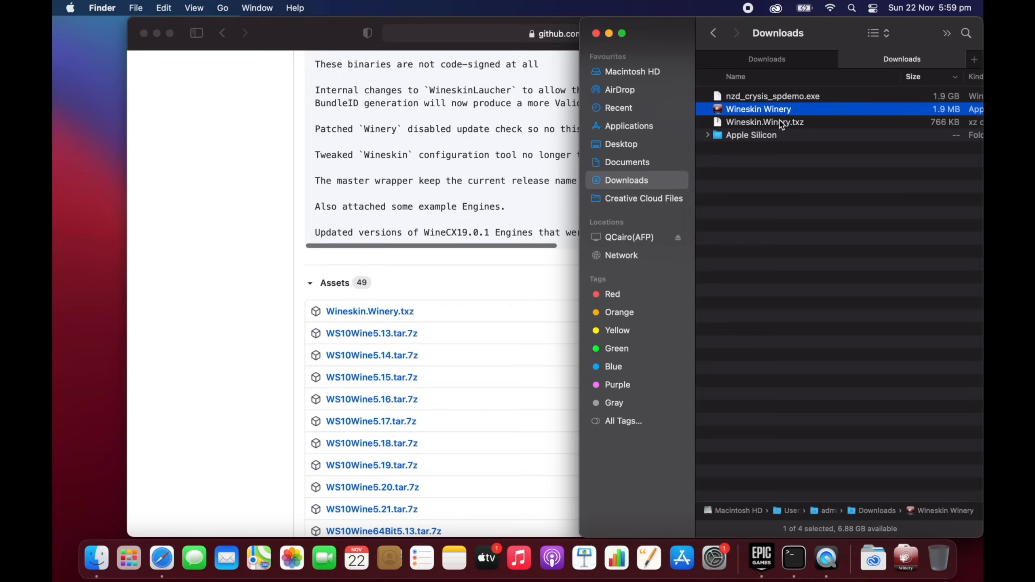
Launch Wineskin Winery from the Applications folder, triggering the unverified-developer warning
click(628, 126)
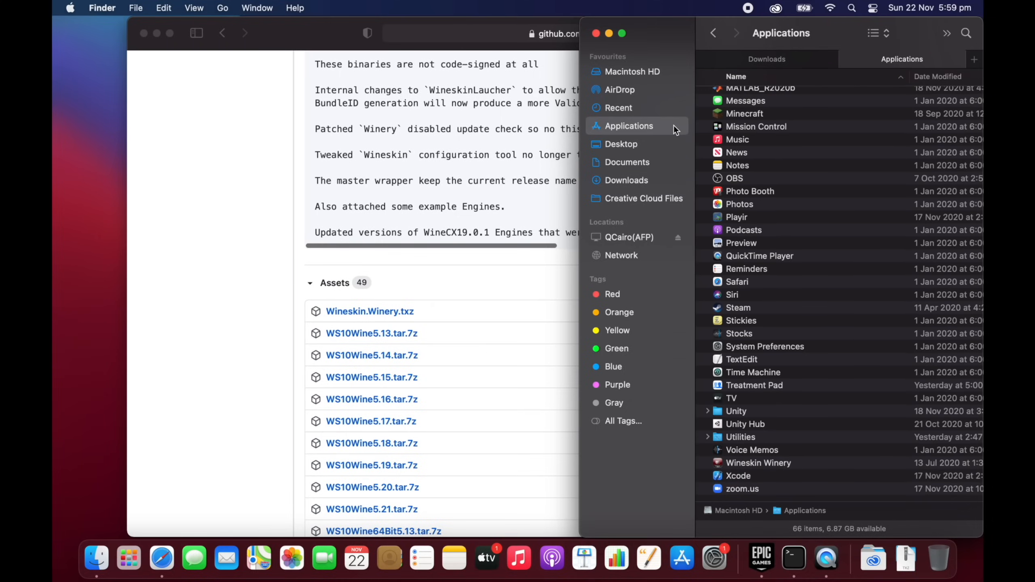
double_click(758, 462)
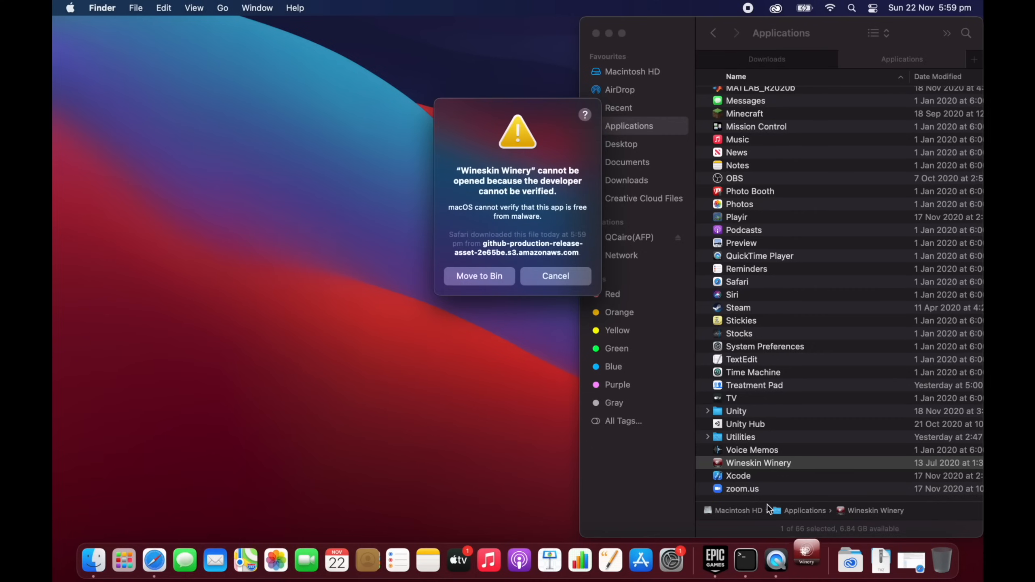